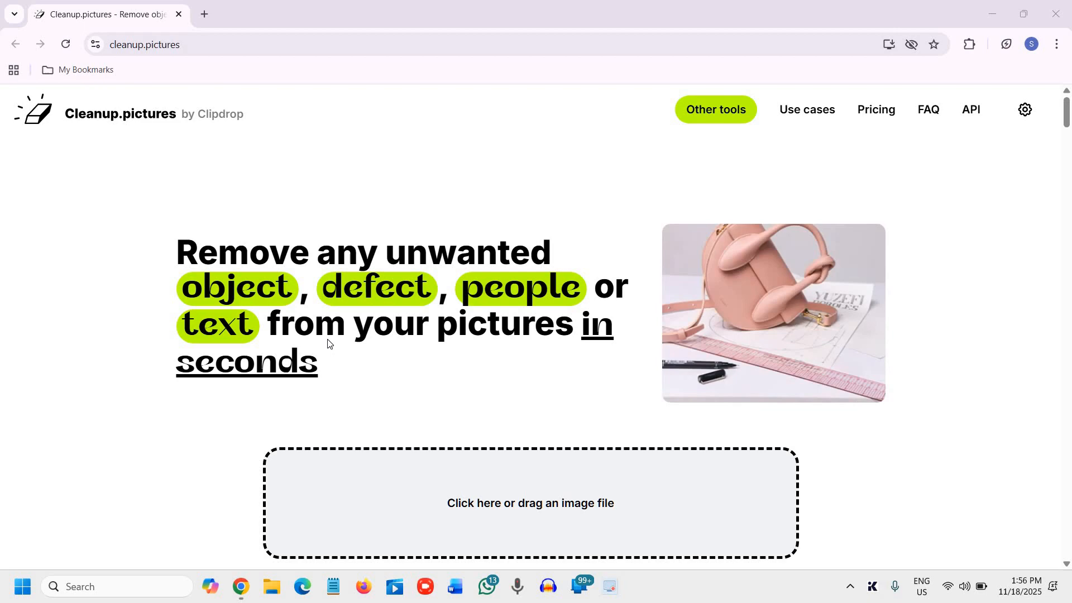
Switch to the remove.bg window and scroll its homepage to view the image upload area
scroll(down, 3)
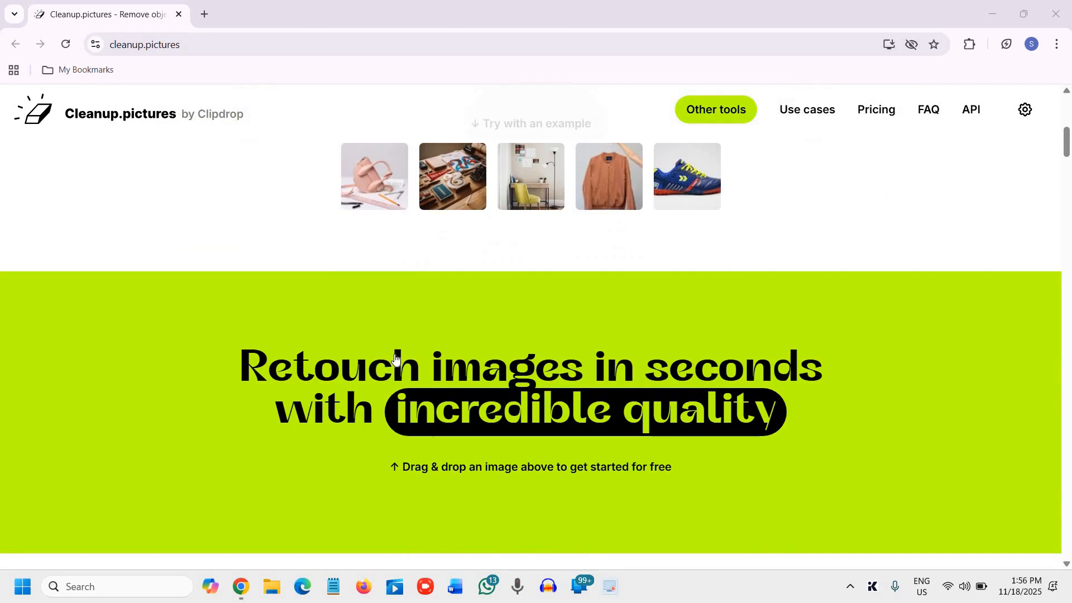
scroll(up, 3)
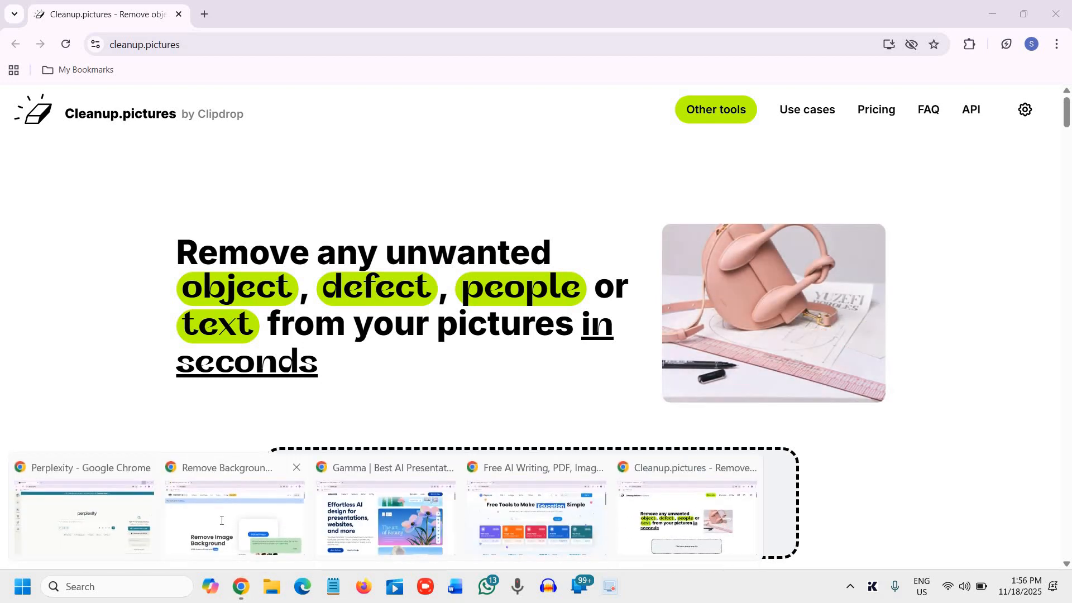
click(234, 515)
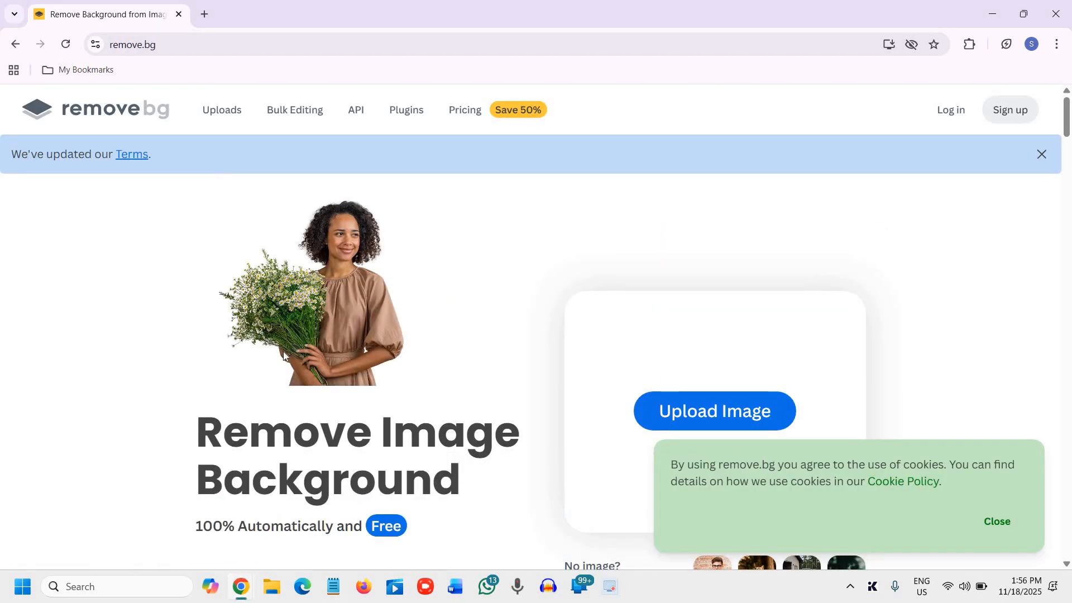
click(1039, 154)
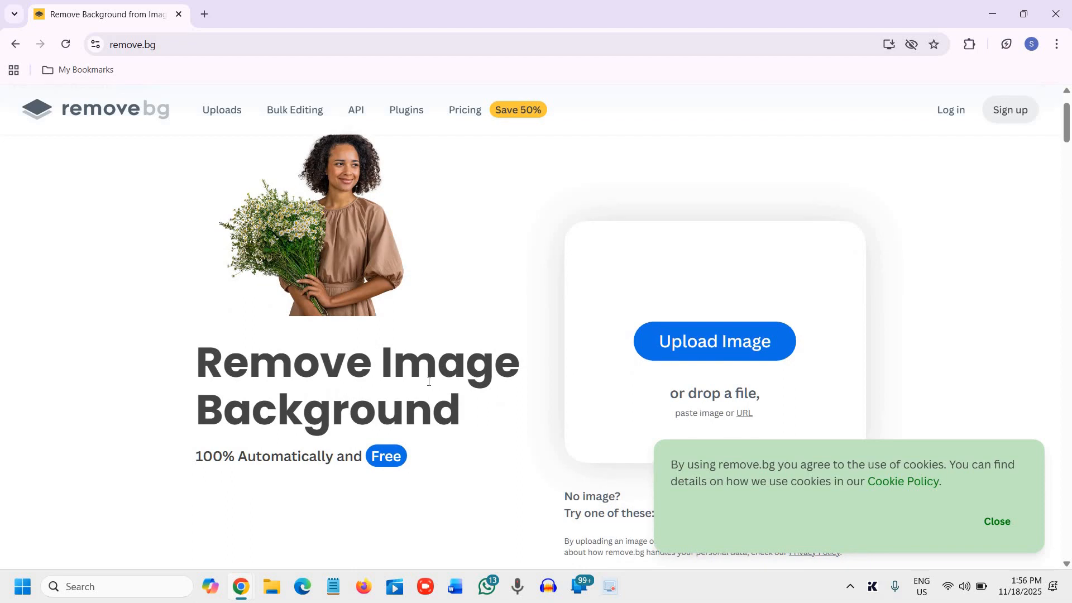
mouse_move(486, 344)
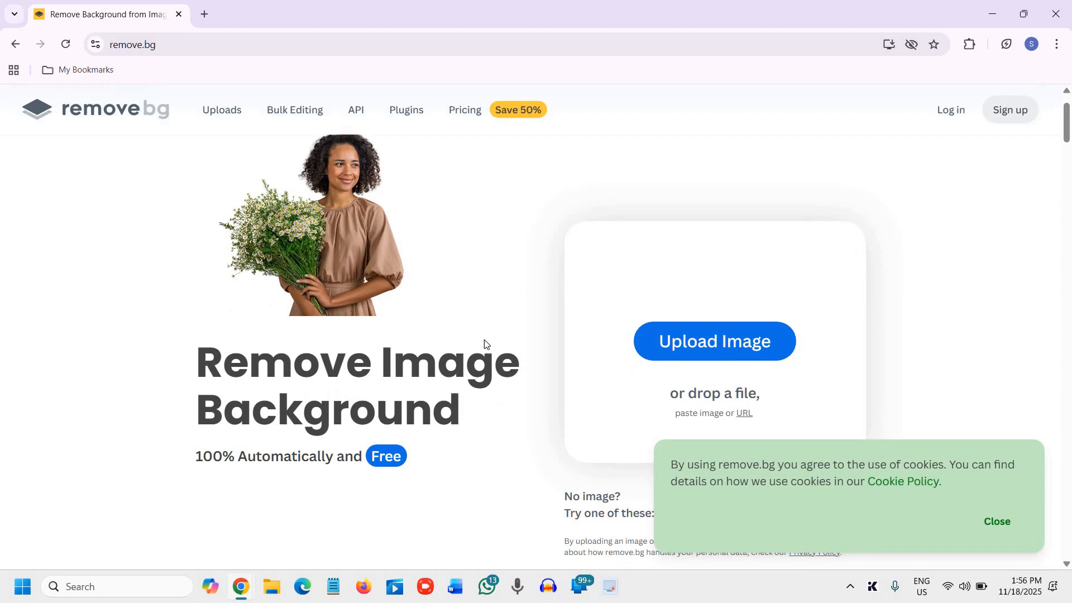
scroll(down, 3)
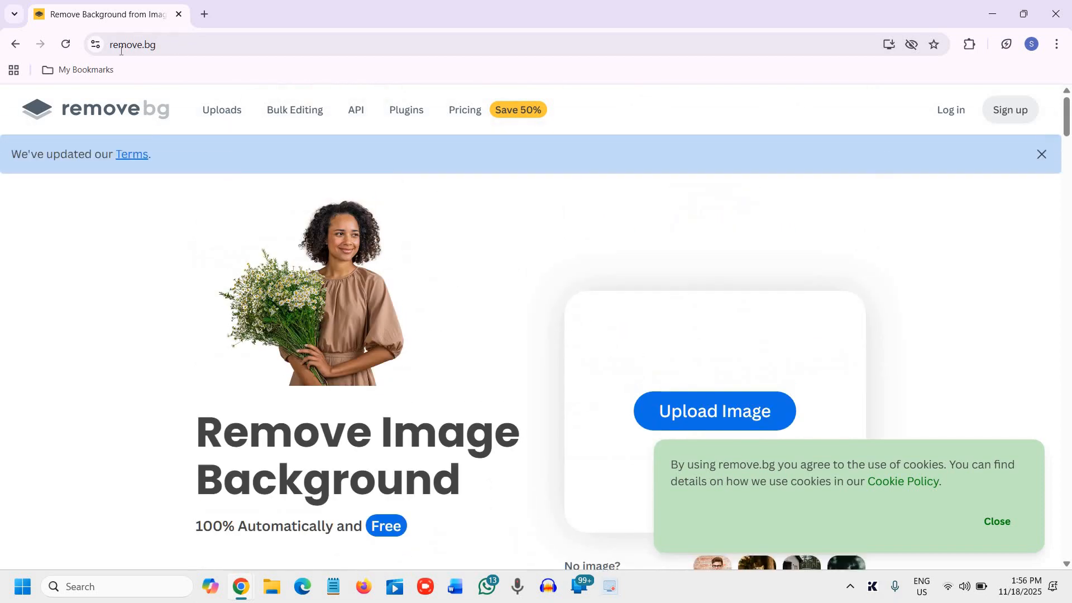
mouse_move(304, 400)
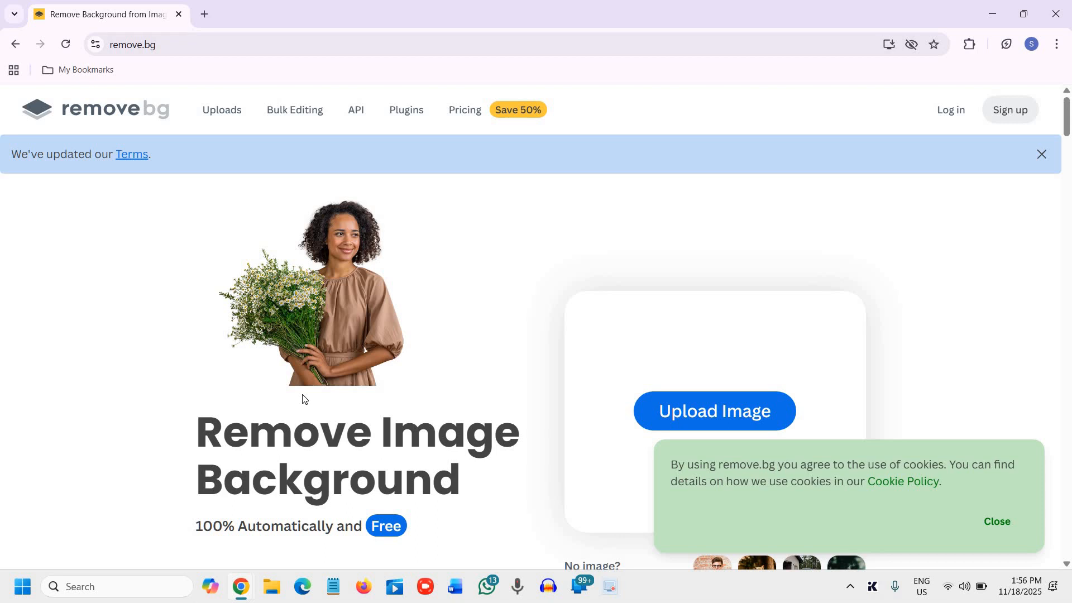
mouse_move(241, 592)
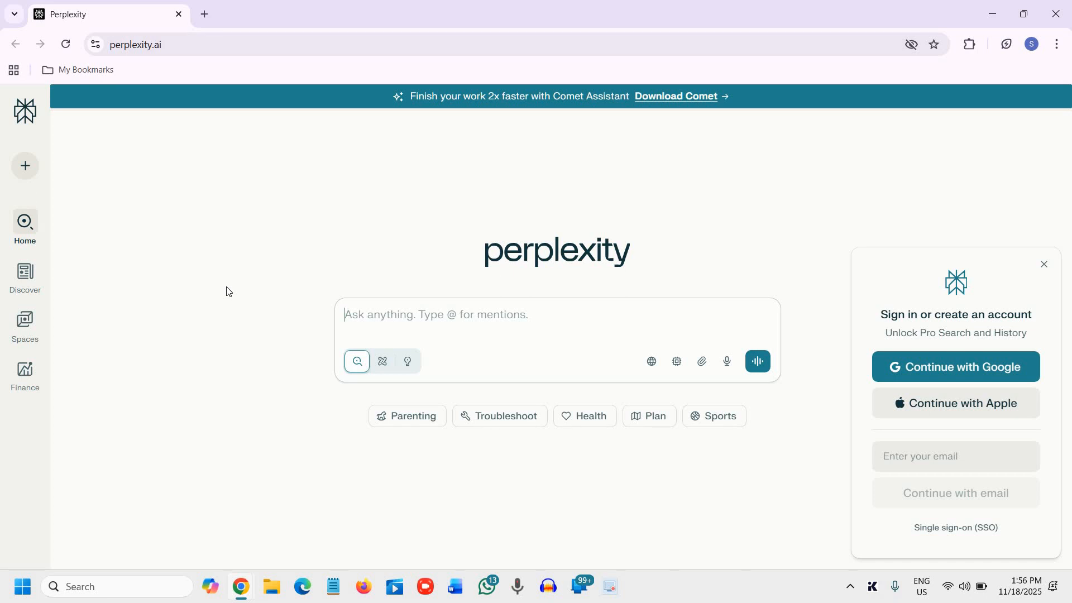
mouse_move(232, 561)
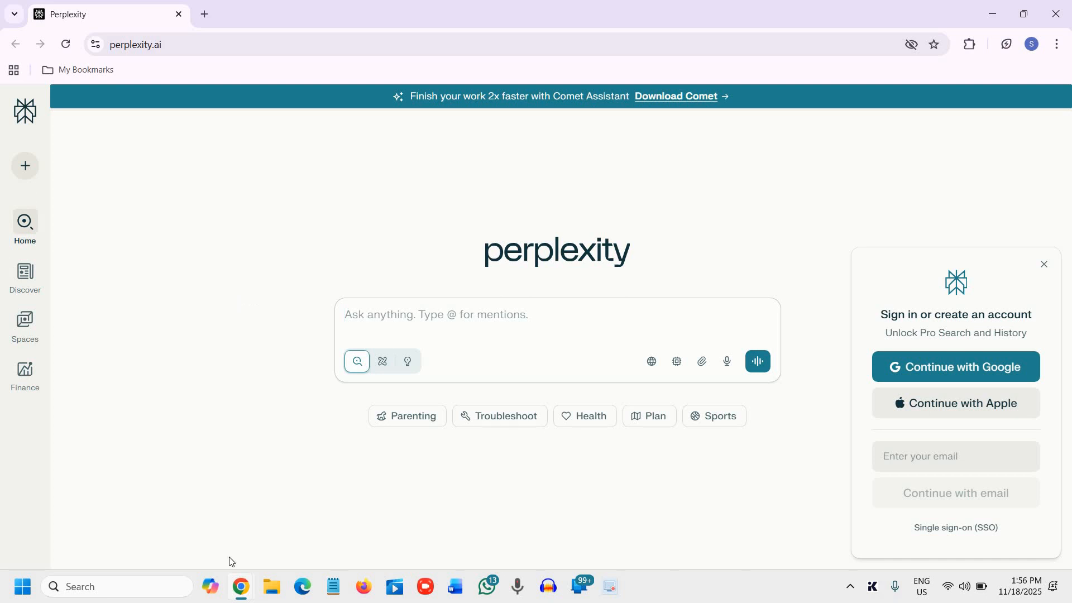
mouse_move(240, 586)
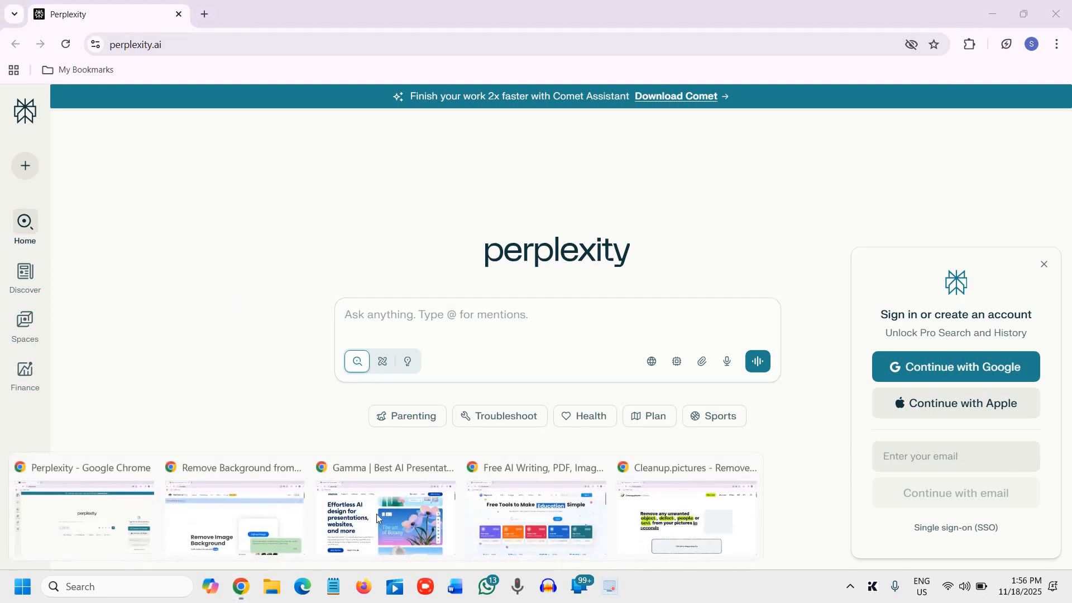
View Gamma's AI presentation design homepage, then switch to the TinyWow free tools window
click(385, 516)
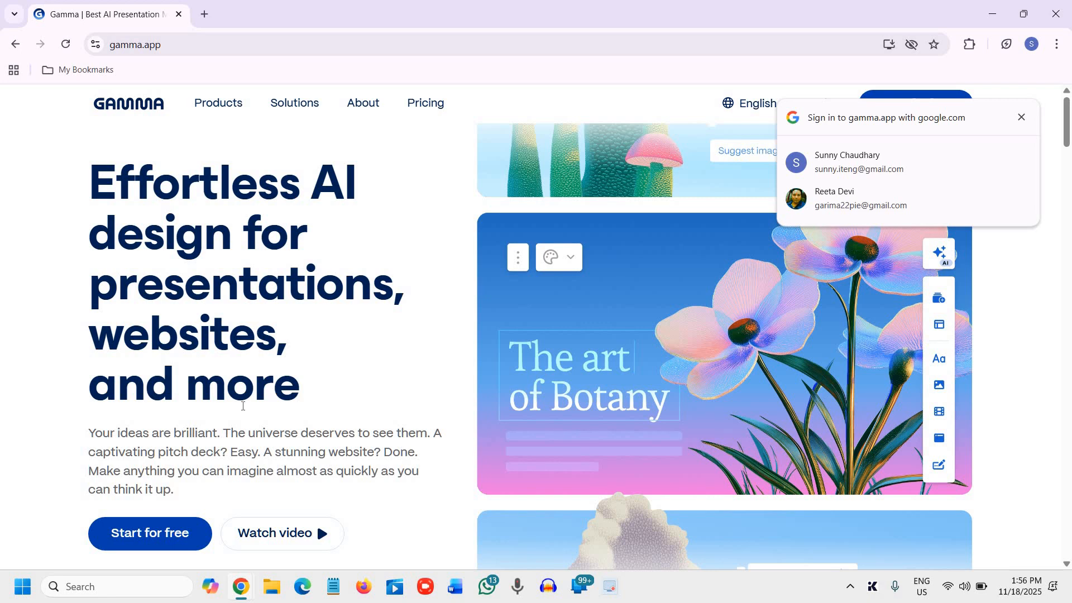
scroll(down, 3)
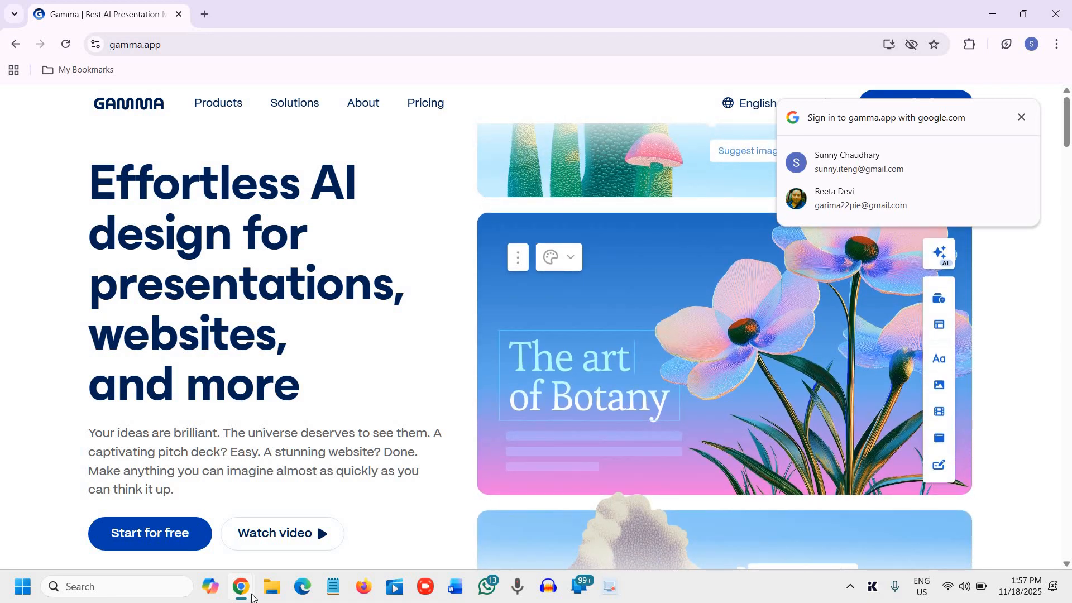
mouse_move(240, 592)
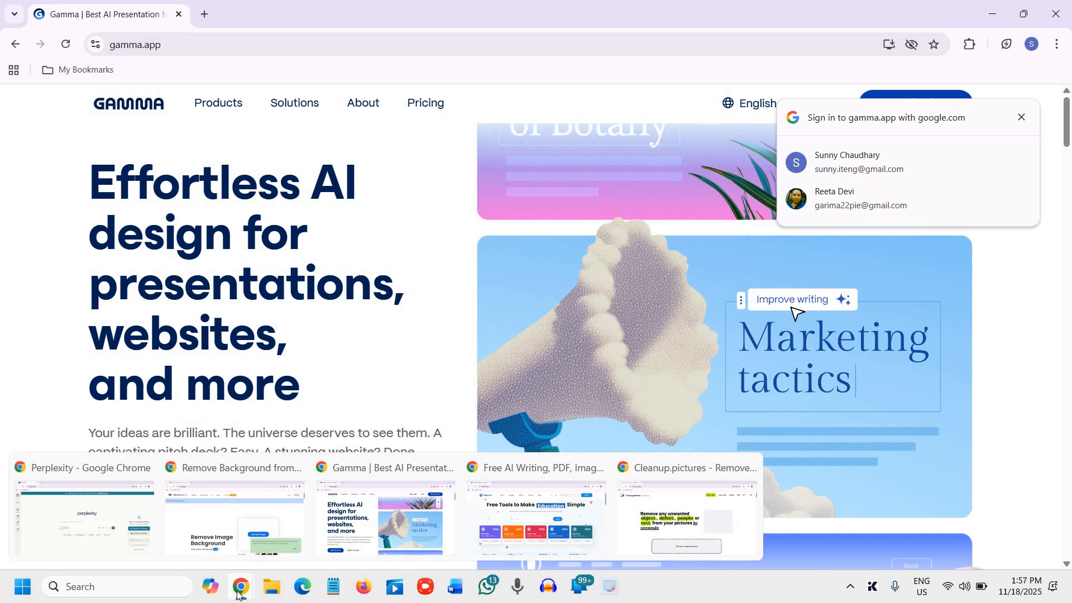
click(537, 519)
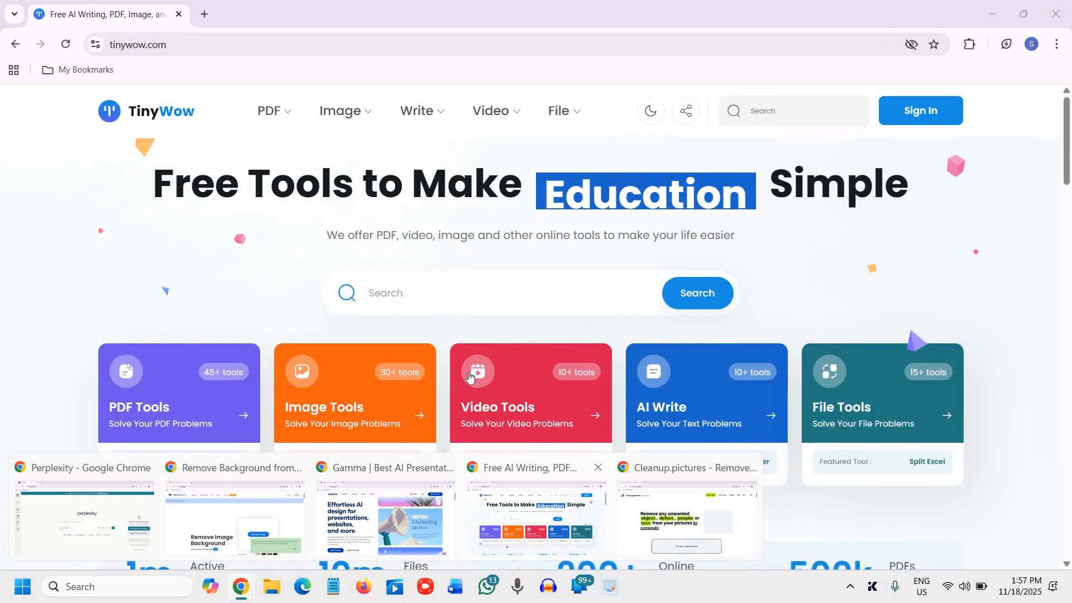